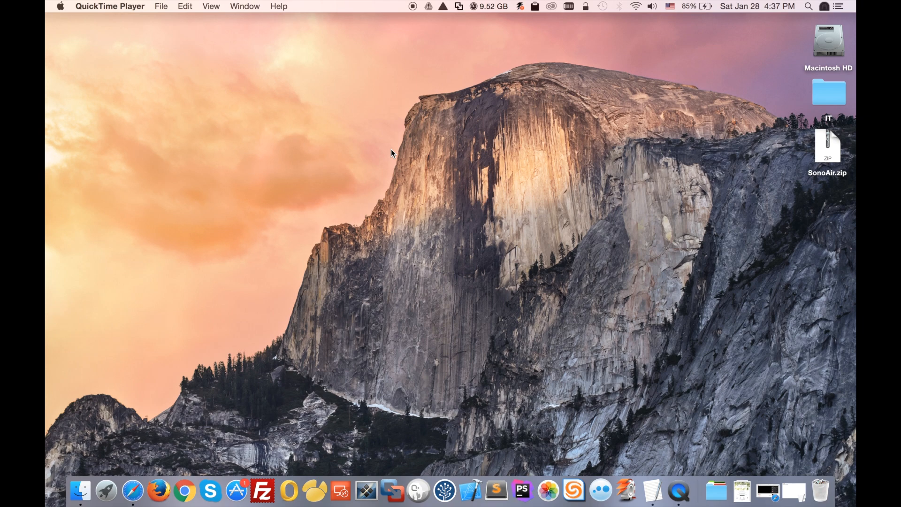
{"action": "mouse_move", "coordinate": [665, 458]}
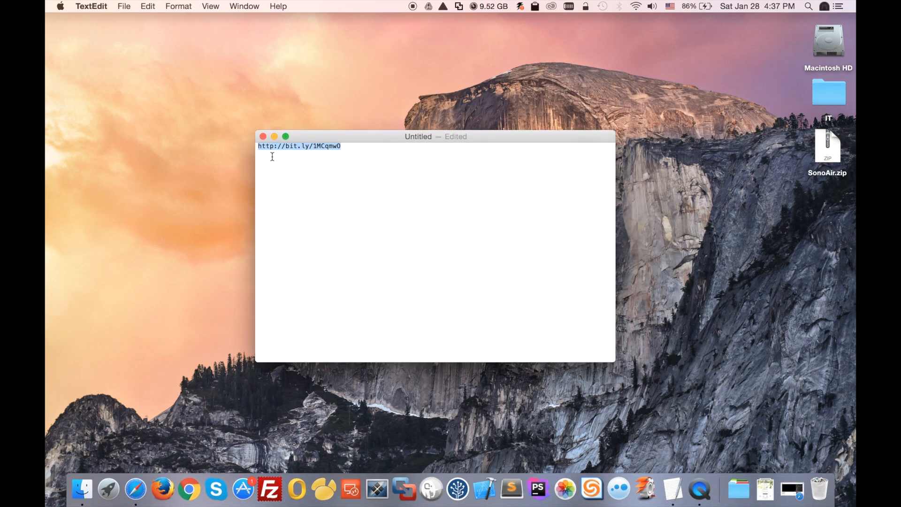
{"action": "mouse_move", "coordinate": [335, 157]}
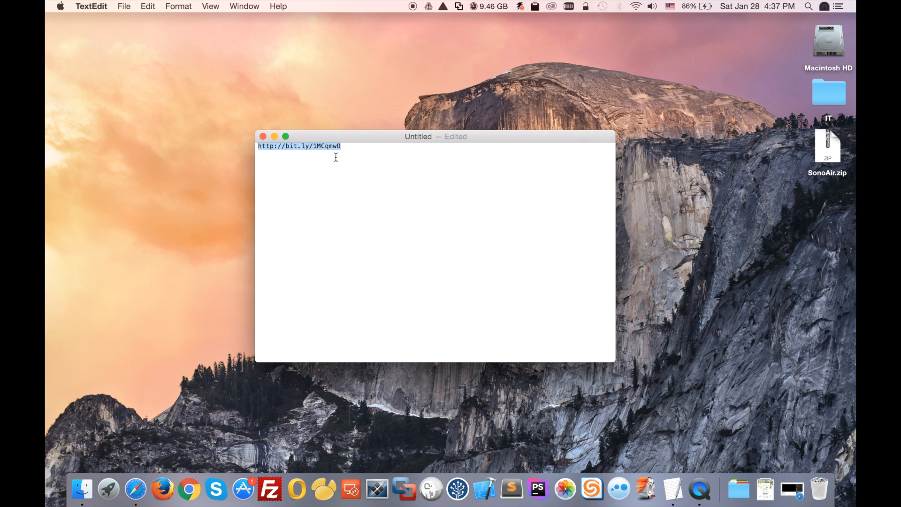
{"action": "mouse_move", "coordinate": [323, 149]}
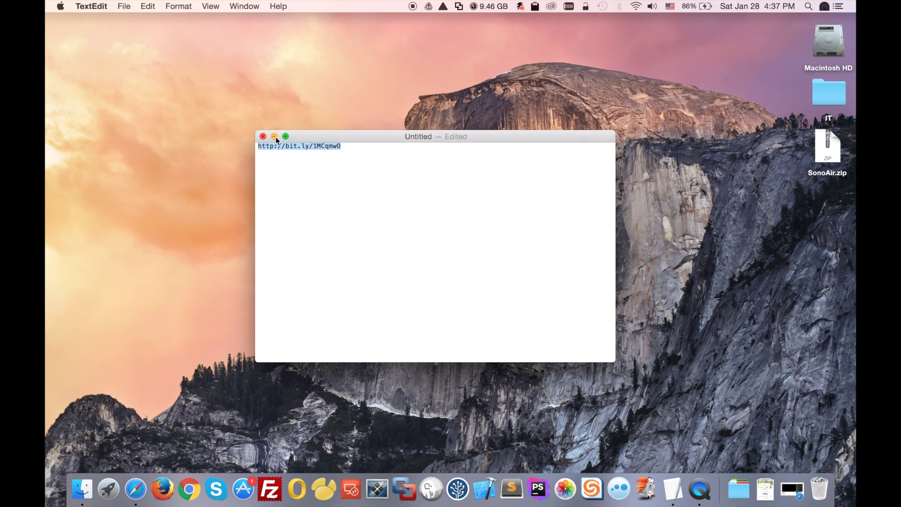
Step: Minimize the Untitled TextEdit note holding the bit.ly link
{"action": "left_click", "coordinate": [274, 137]}
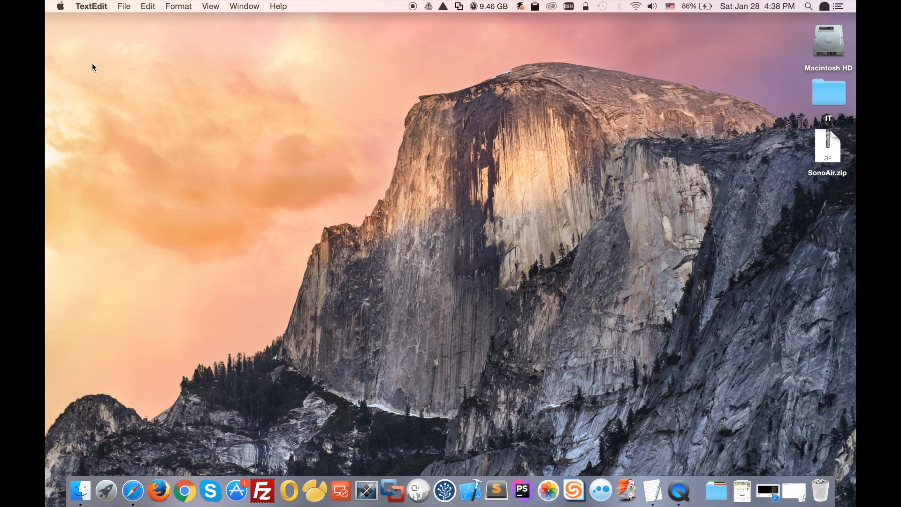
{"action": "mouse_move", "coordinate": [62, 15]}
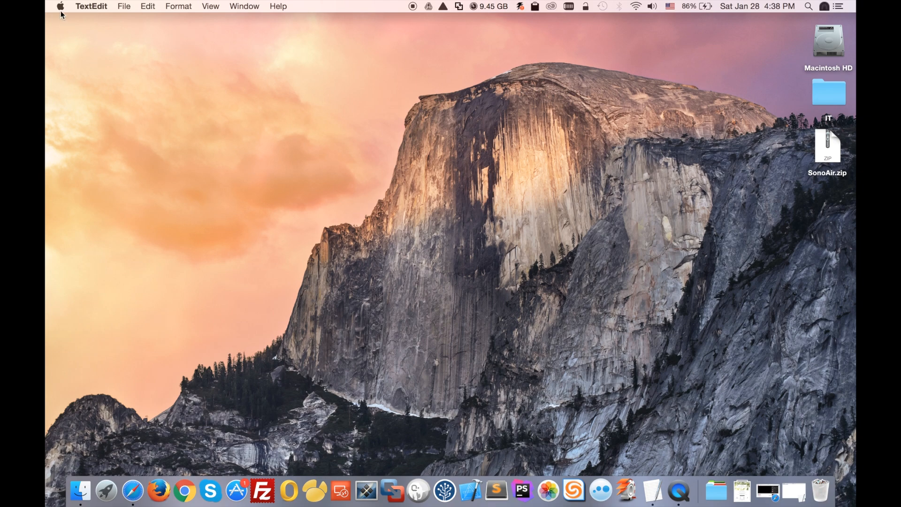
Step: Reach Security & Privacy in System Preferences and unlock it with the password
{"action": "left_click", "coordinate": [59, 6]}
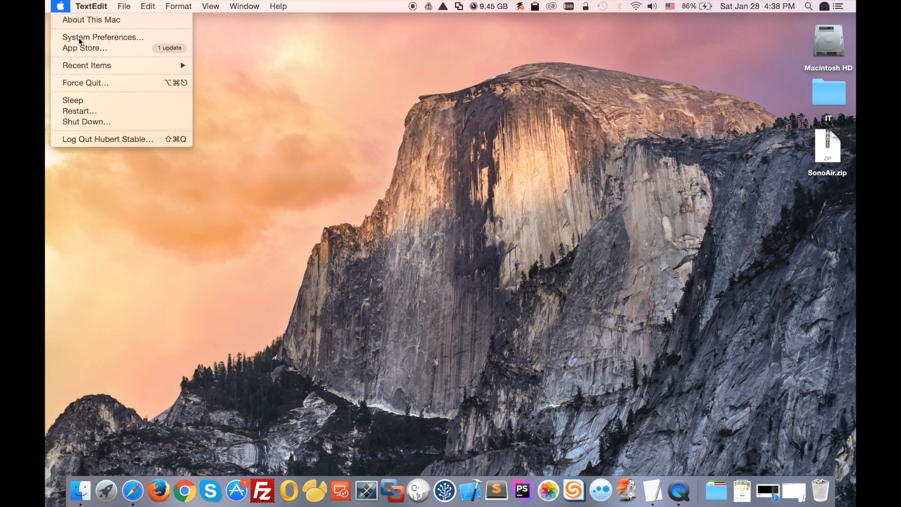
{"action": "left_click", "coordinate": [102, 36]}
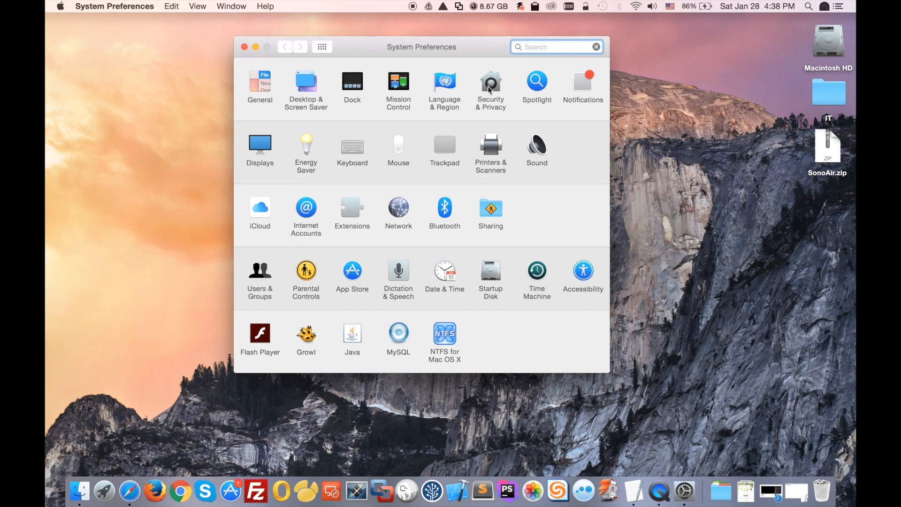
{"action": "left_click", "coordinate": [490, 85]}
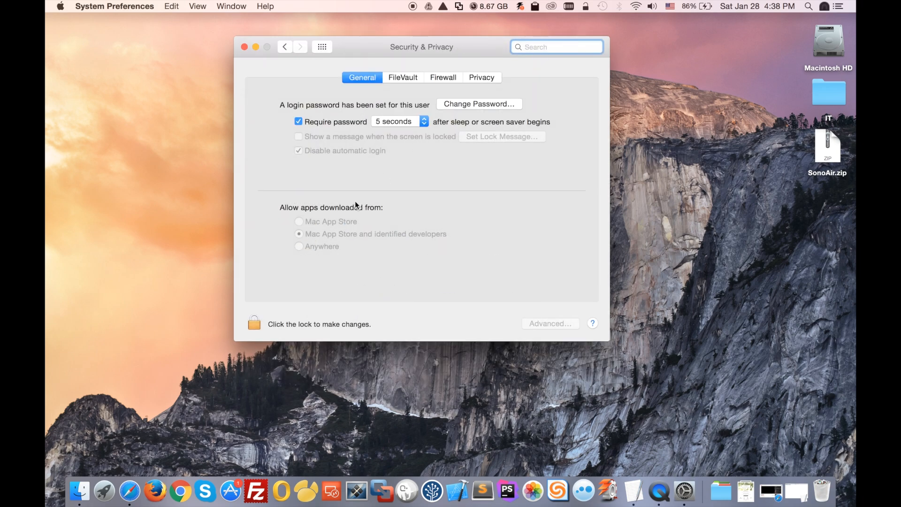
{"action": "left_click", "coordinate": [254, 324]}
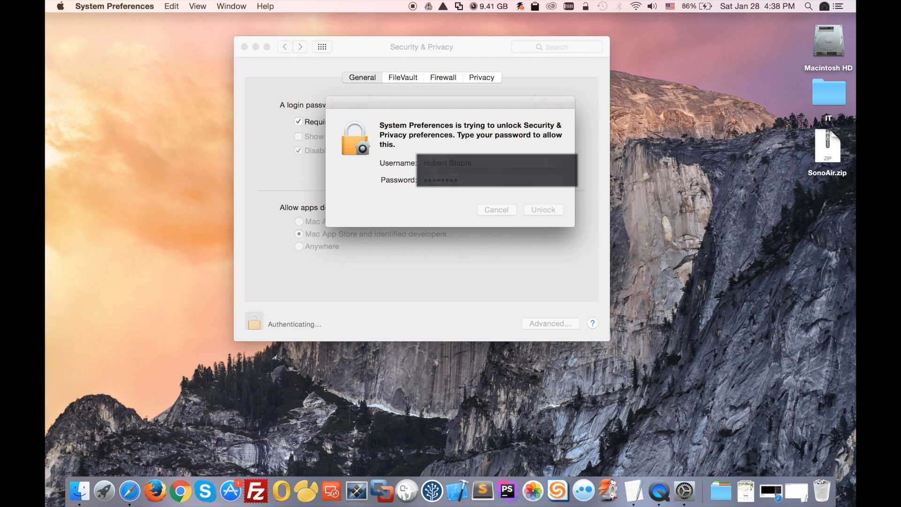
{"action": "left_click", "coordinate": [542, 209]}
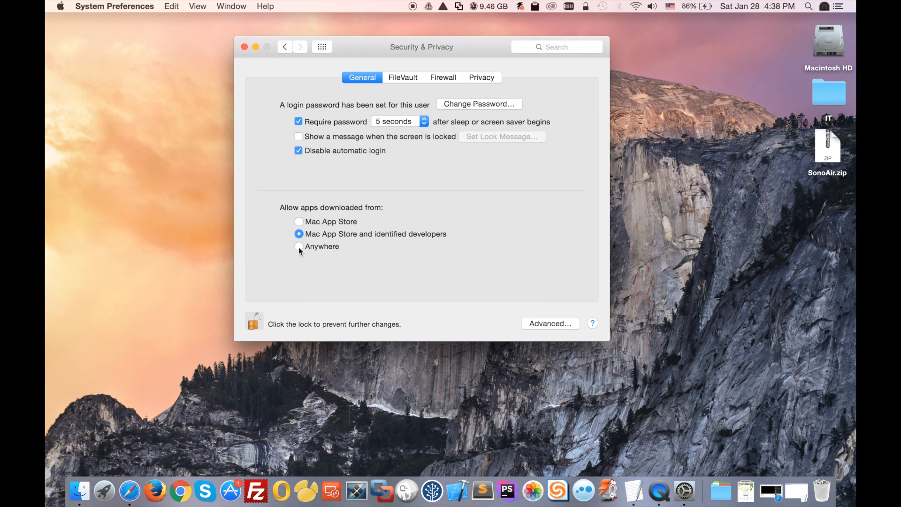
Step: Allow apps downloaded from Anywhere, confirm it, and minimize the settings window
{"action": "left_click", "coordinate": [299, 246]}
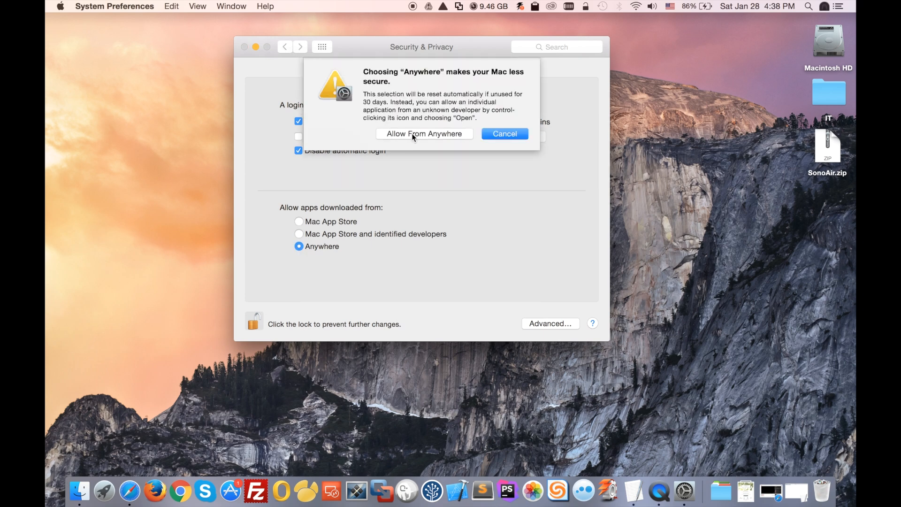
{"action": "left_click", "coordinate": [424, 133]}
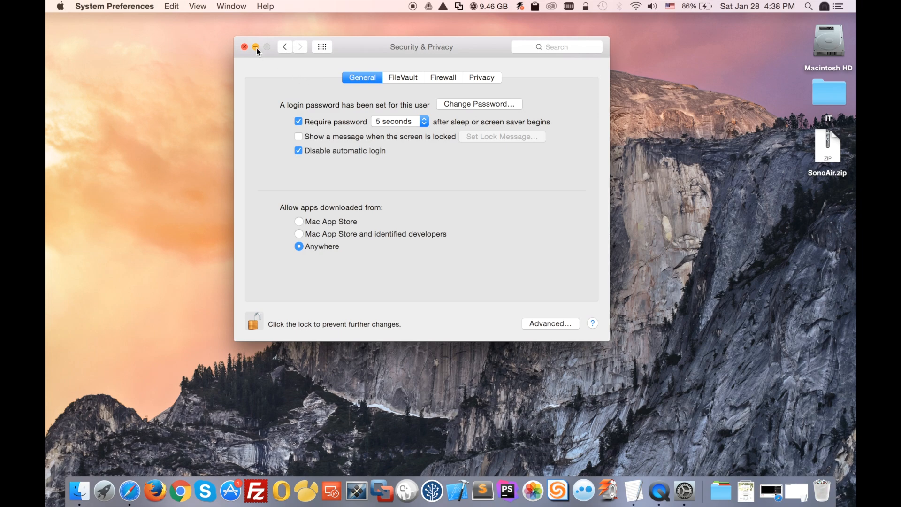
{"action": "left_click", "coordinate": [244, 47]}
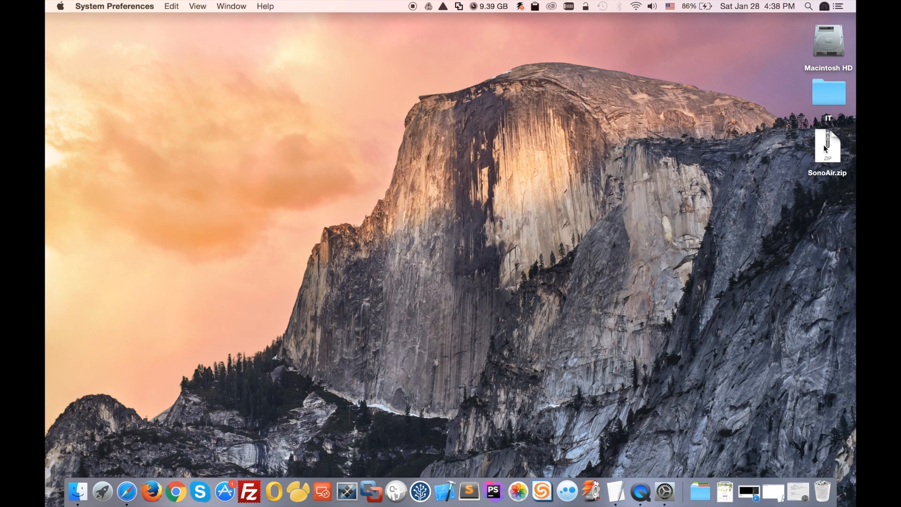
{"action": "mouse_move", "coordinate": [827, 184]}
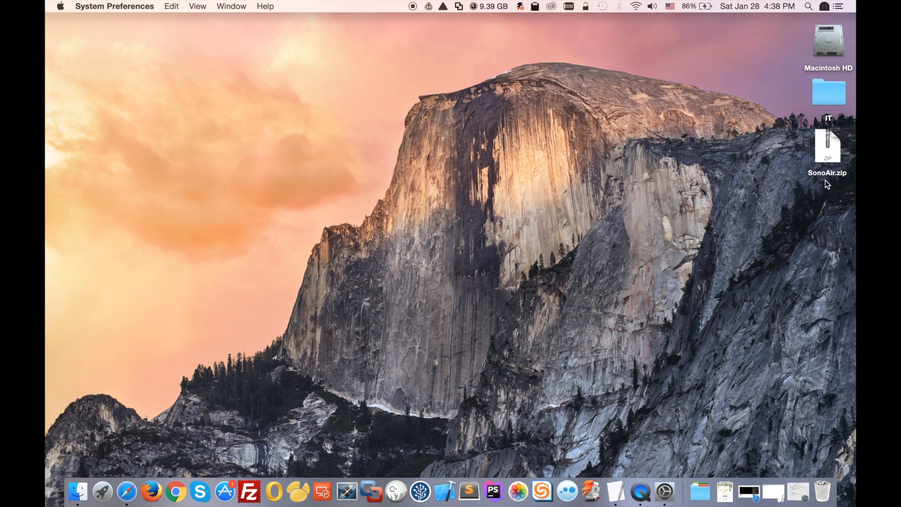
Step: Extract SonoAir.zip on the desktop and locate SonoAir.app in the Applications stack
{"action": "left_click", "coordinate": [828, 146]}
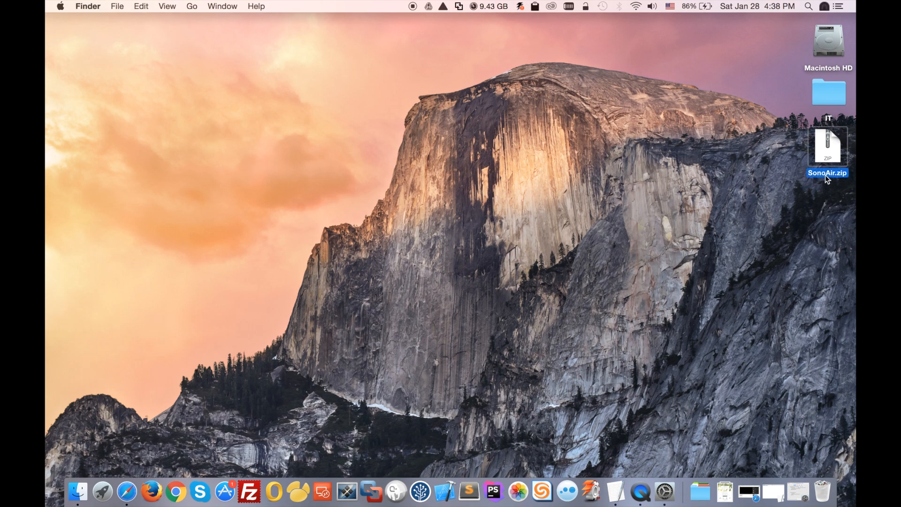
{"action": "double_click", "coordinate": [828, 146]}
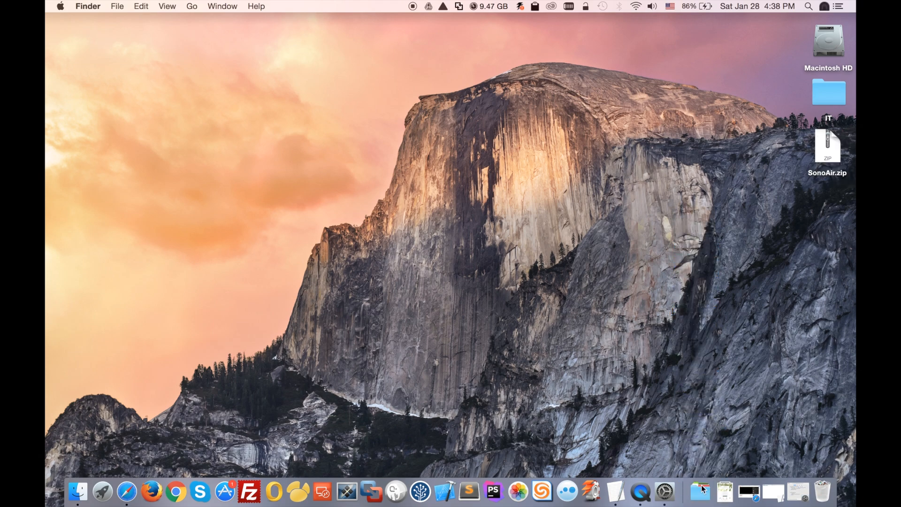
{"action": "left_click", "coordinate": [699, 491]}
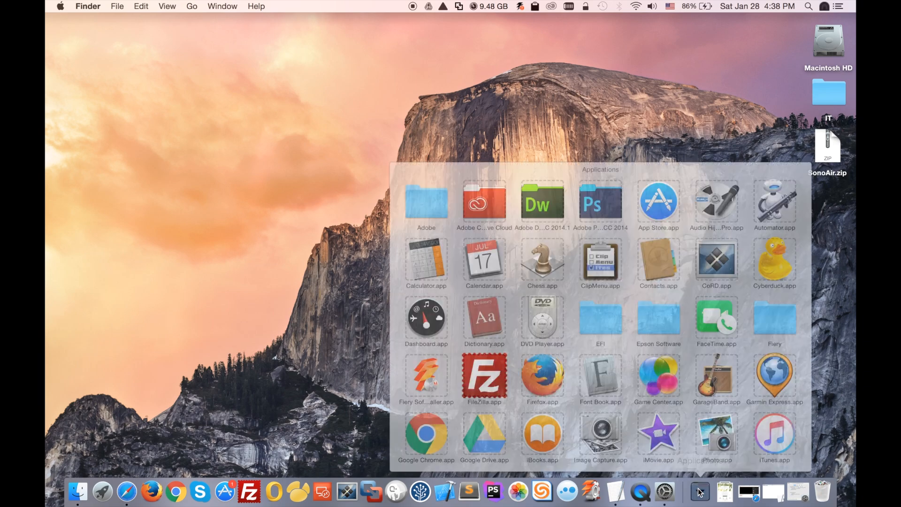
{"action": "scroll", "scroll_direction": "down", "scroll_amount": 3}
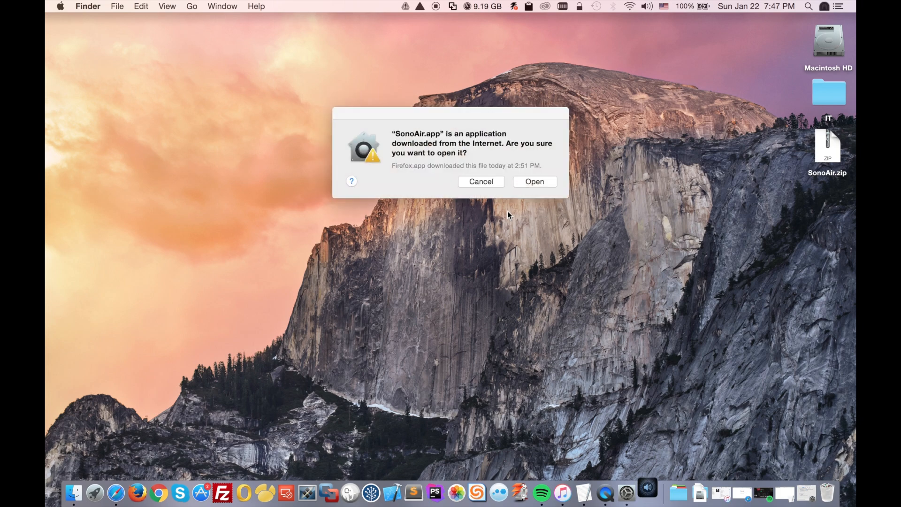
Step: Confirm opening the downloaded SonoAir app and dismiss its experimental-build warning
{"action": "left_click", "coordinate": [480, 182]}
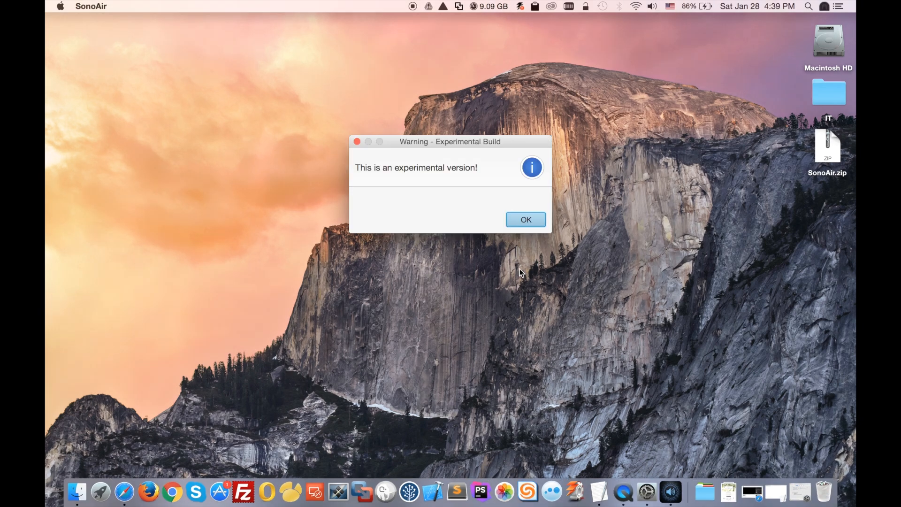
{"action": "left_click", "coordinate": [524, 220]}
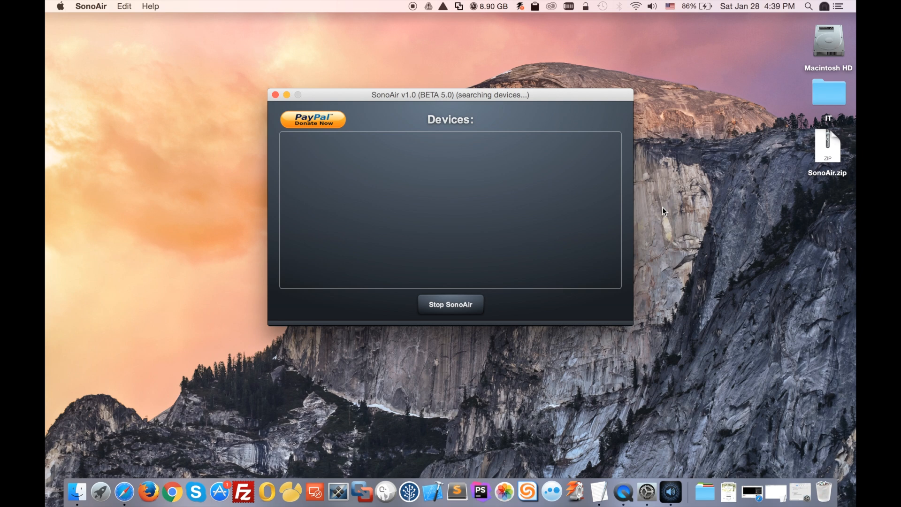
{"action": "mouse_move", "coordinate": [676, 161]}
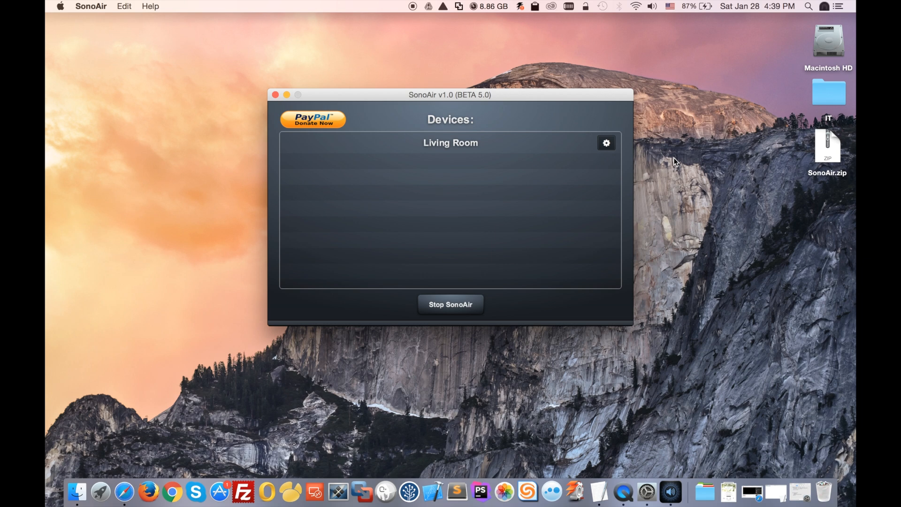
{"action": "mouse_move", "coordinate": [646, 15]}
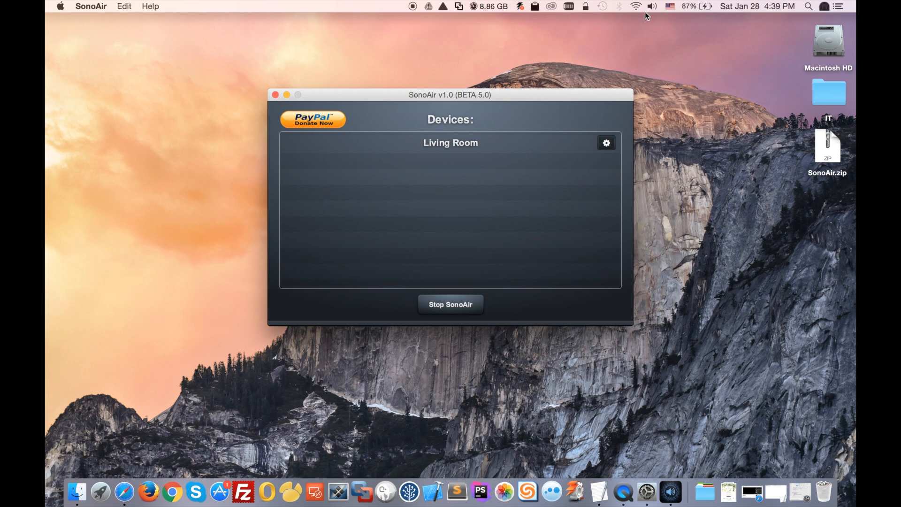
{"action": "mouse_move", "coordinate": [431, 146]}
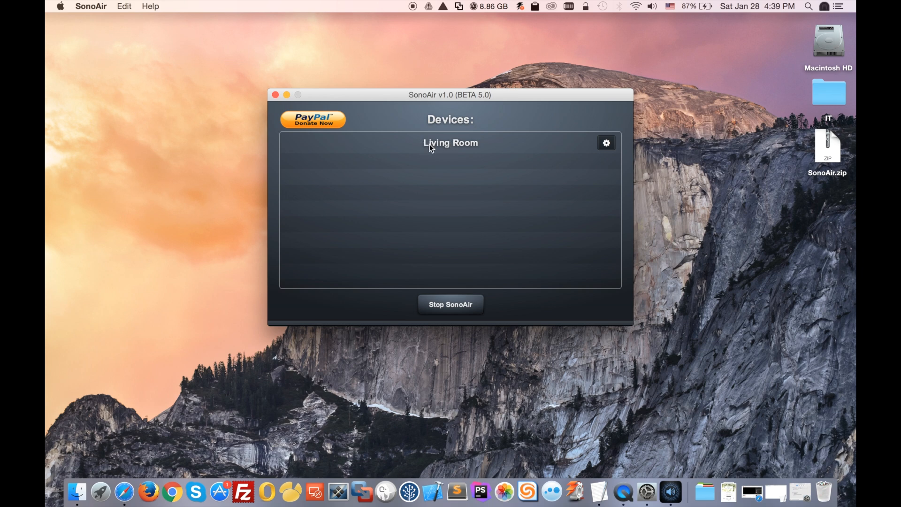
{"action": "mouse_move", "coordinate": [472, 133]}
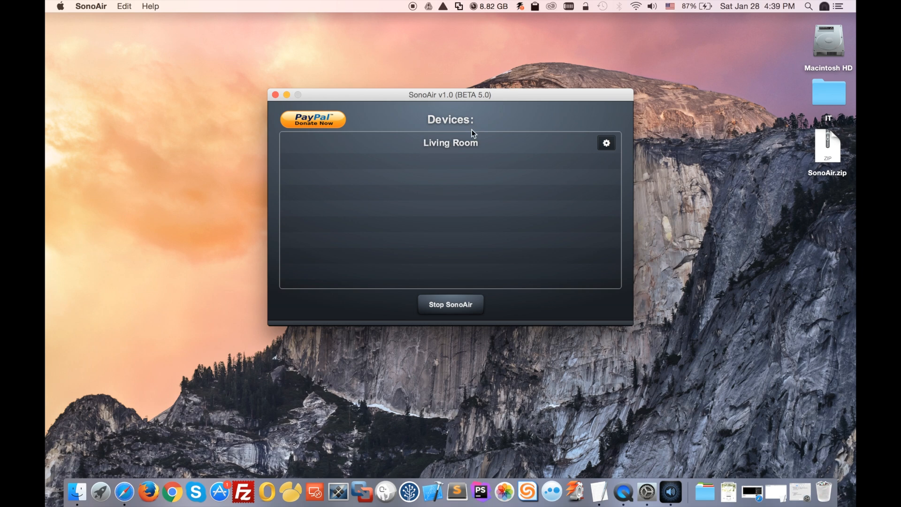
{"action": "mouse_move", "coordinate": [414, 147]}
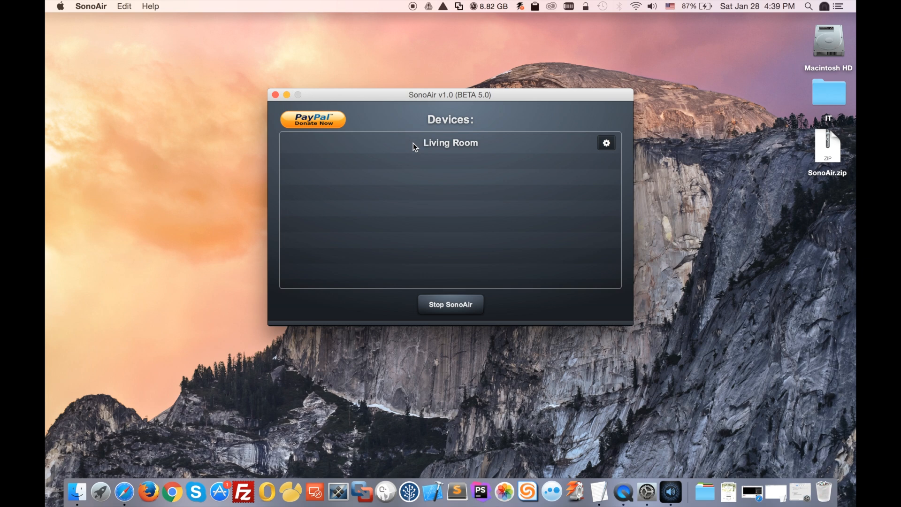
{"action": "mouse_move", "coordinate": [115, 81]}
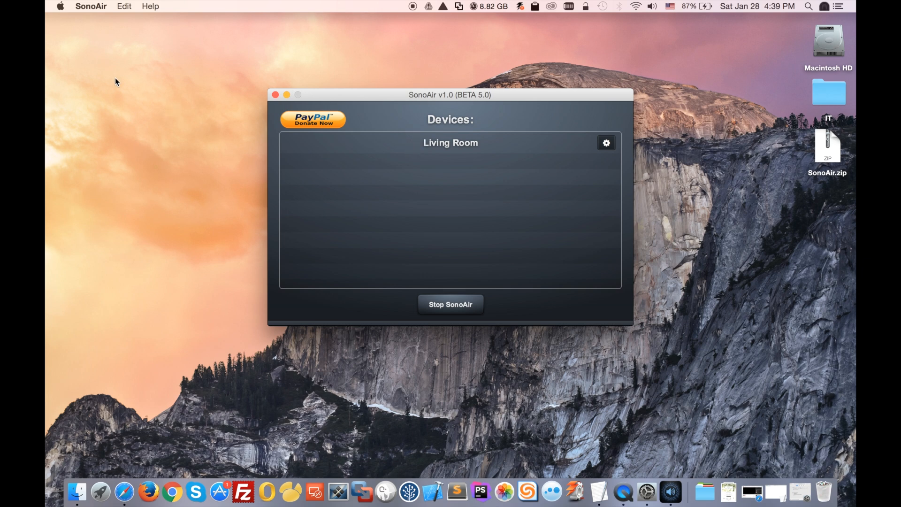
{"action": "mouse_move", "coordinate": [82, 47]}
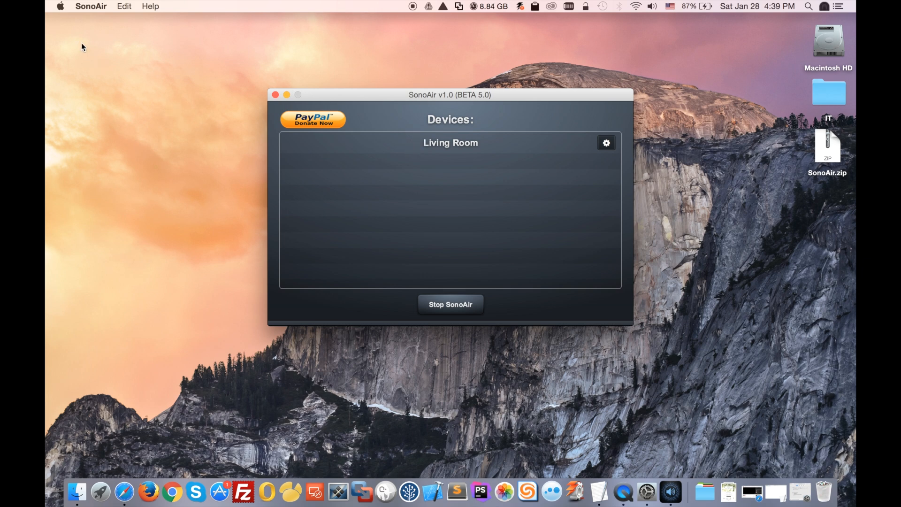
{"action": "mouse_move", "coordinate": [79, 41]}
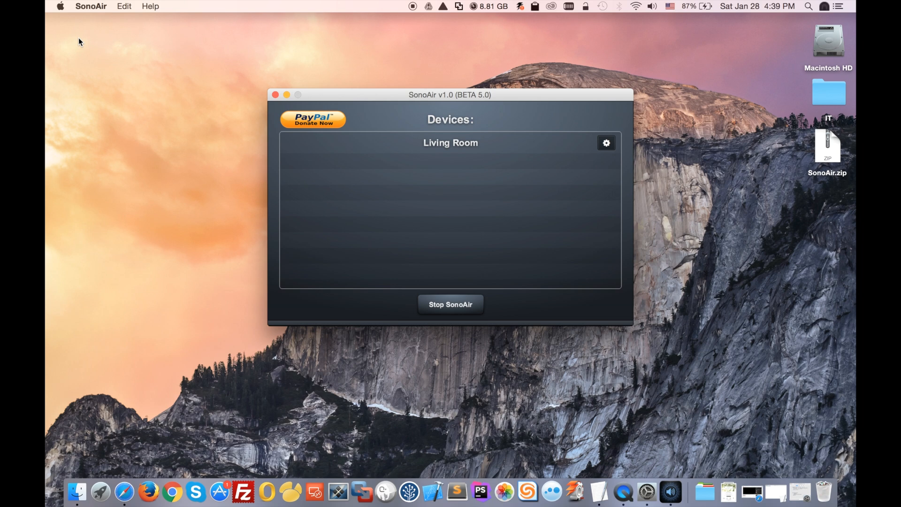
Step: Reach the Sound pane from the System Preferences overview
{"action": "left_click", "coordinate": [59, 6]}
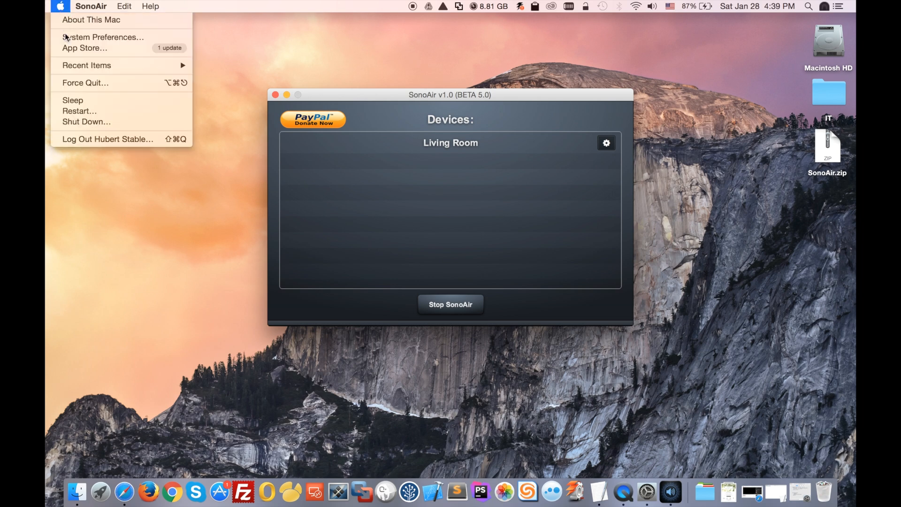
{"action": "left_click", "coordinate": [103, 36]}
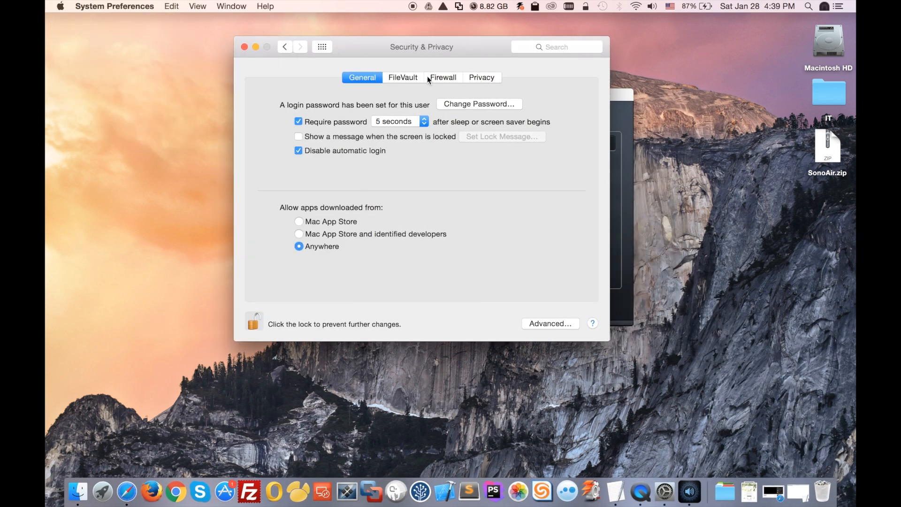
{"action": "left_click", "coordinate": [322, 47]}
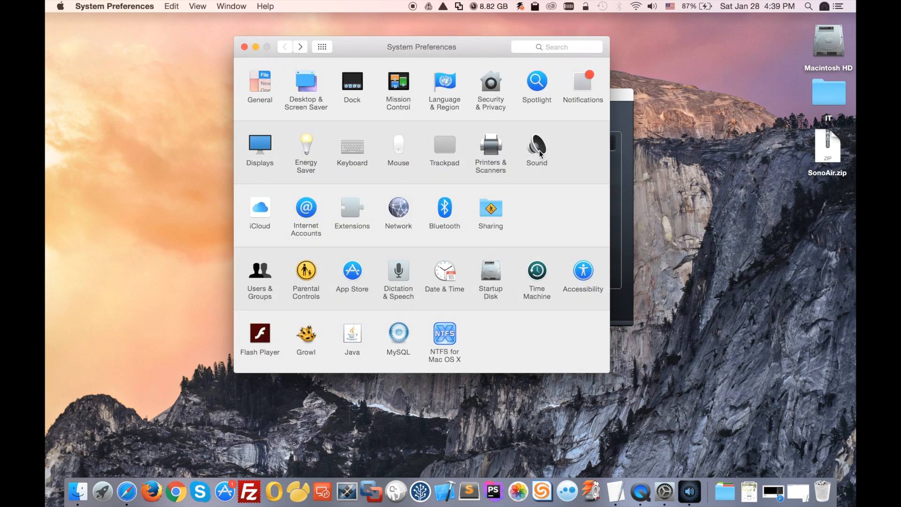
{"action": "left_click", "coordinate": [536, 147]}
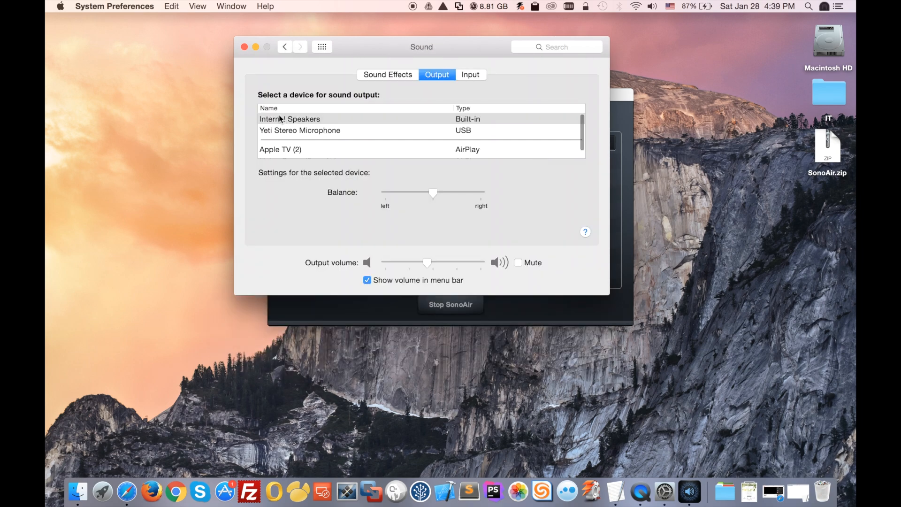
Step: Choose Living Room (SonoAir) as the sound output and close the settings
{"action": "left_click", "coordinate": [290, 118]}
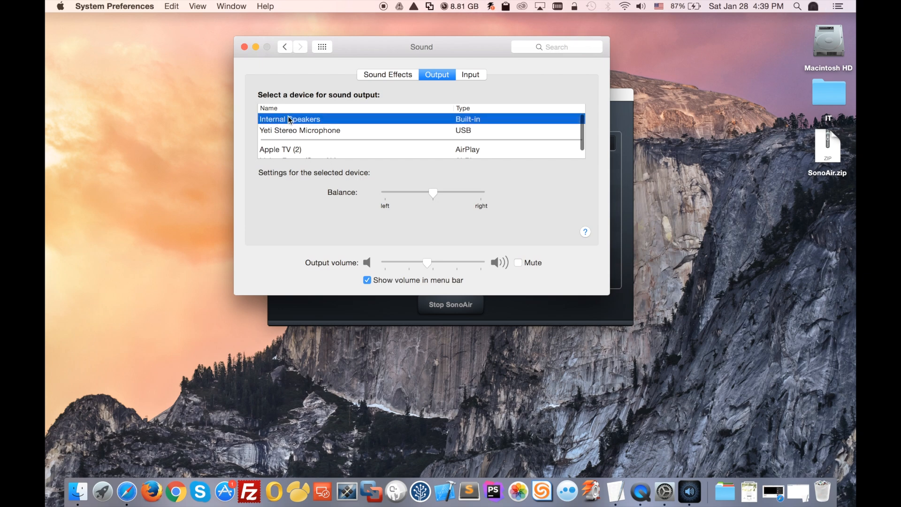
{"action": "scroll", "scroll_direction": "down", "scroll_amount": 3}
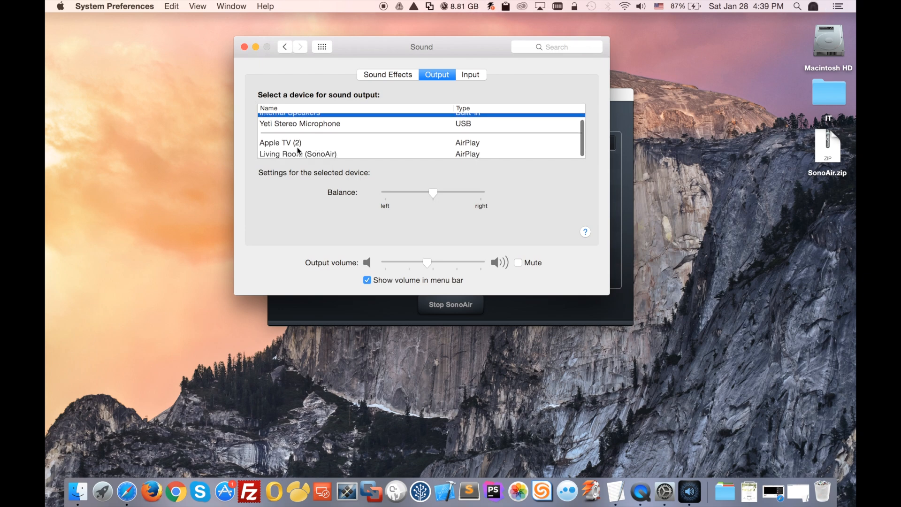
{"action": "mouse_move", "coordinate": [276, 159]}
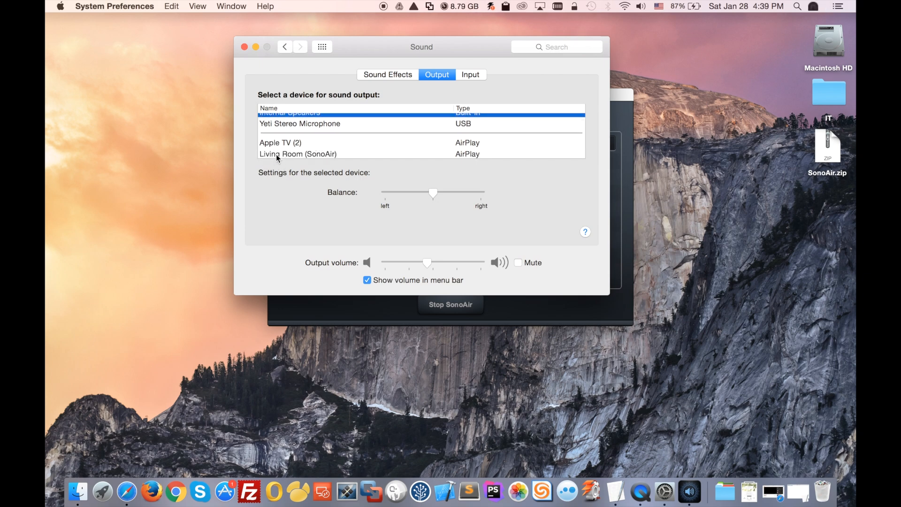
{"action": "left_click", "coordinate": [298, 153]}
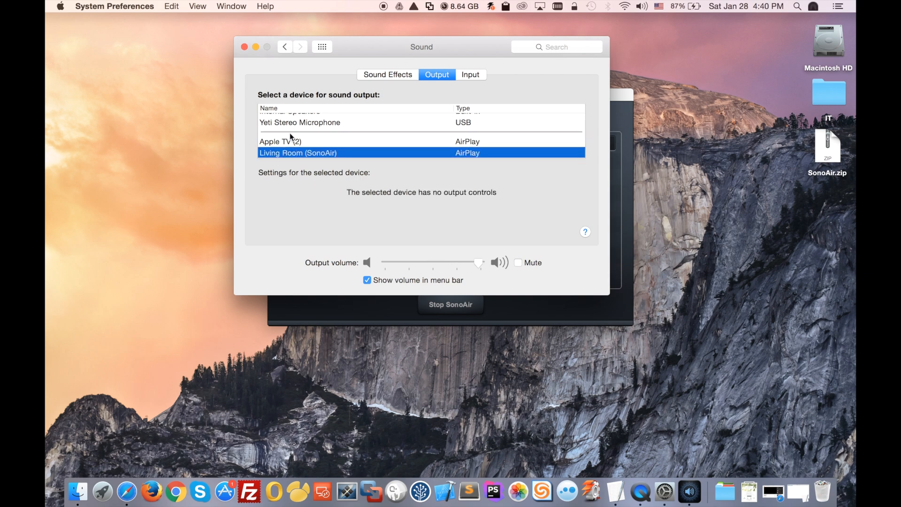
{"action": "left_click", "coordinate": [244, 46]}
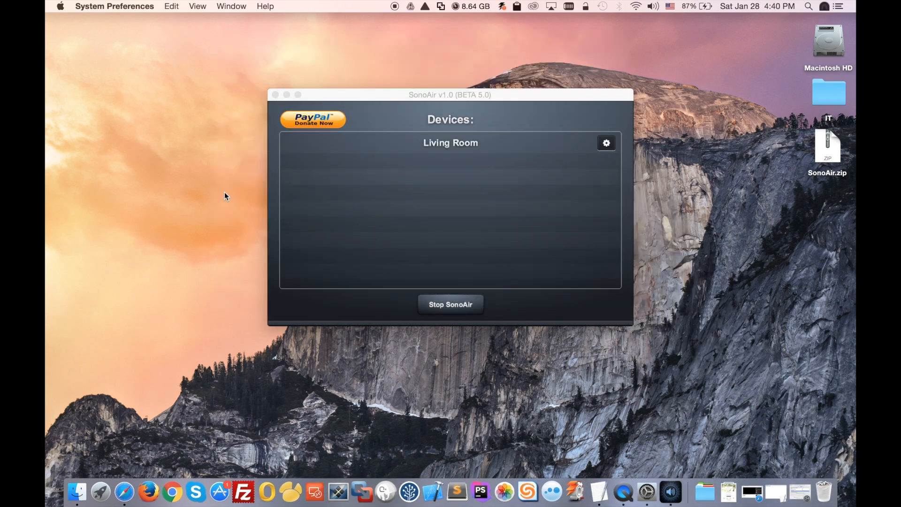
{"action": "mouse_move", "coordinate": [137, 474]}
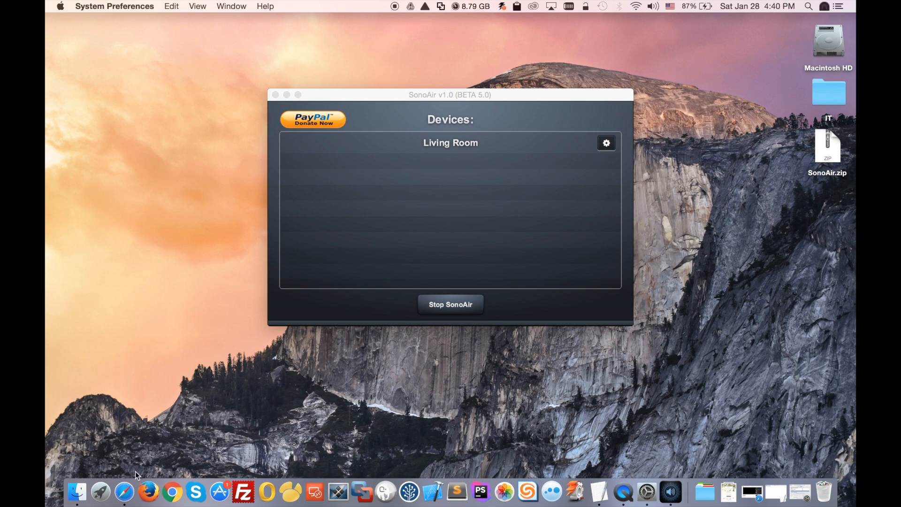
Step: Launch Safari with the Bon Jovi YouTube video, then minimize the browser window
{"action": "left_click", "coordinate": [125, 492]}
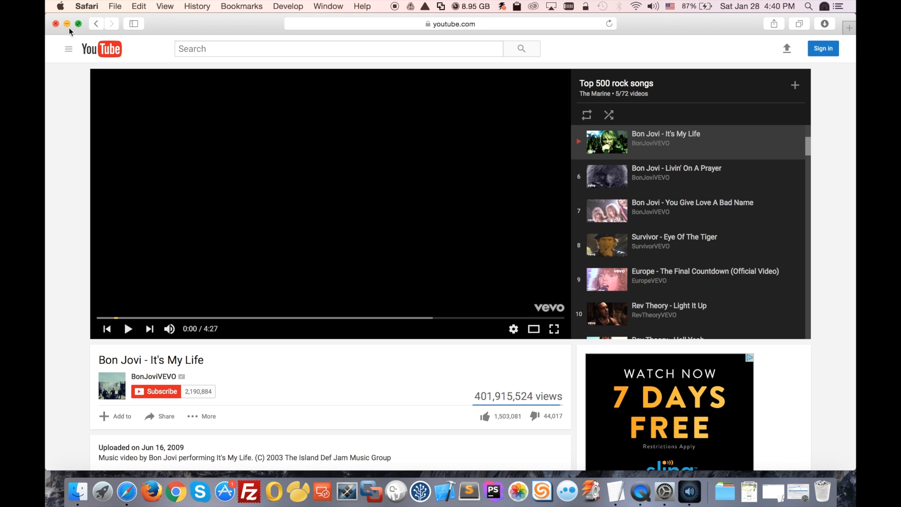
{"action": "left_click", "coordinate": [67, 23]}
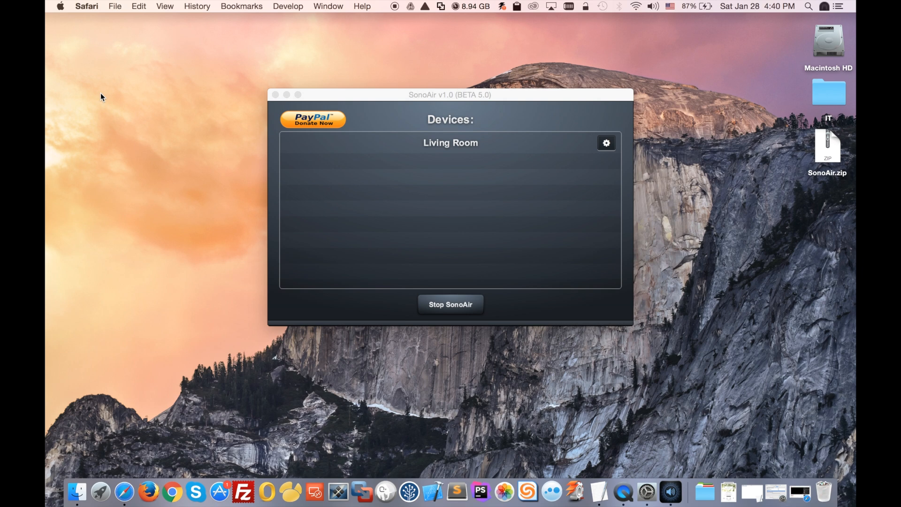
{"action": "mouse_move", "coordinate": [375, 42]}
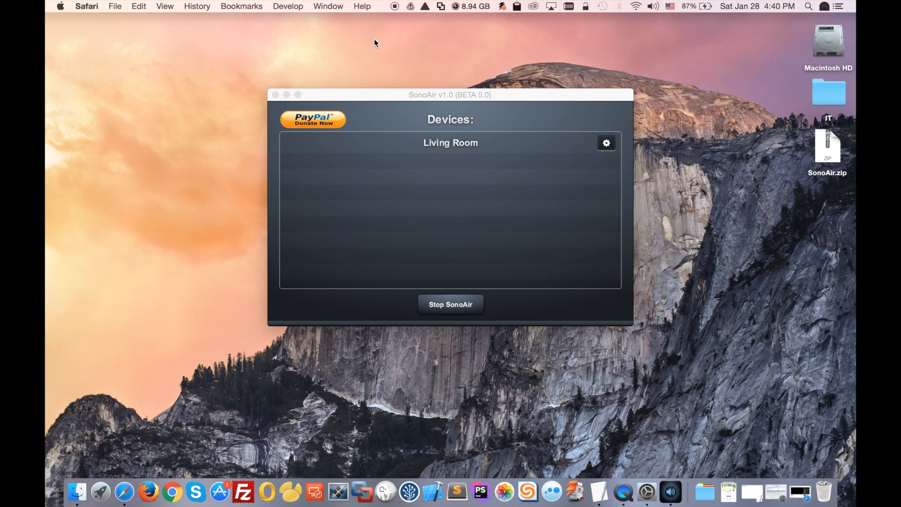